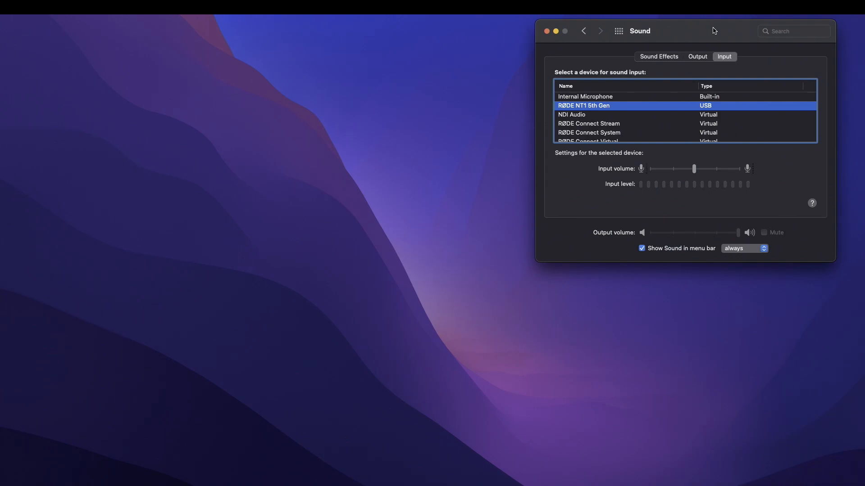
mouse_move(719, 29)
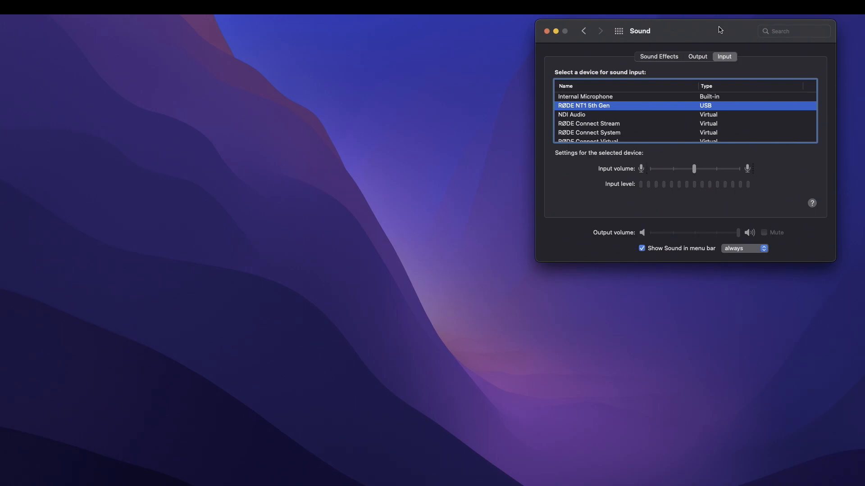
mouse_move(697, 59)
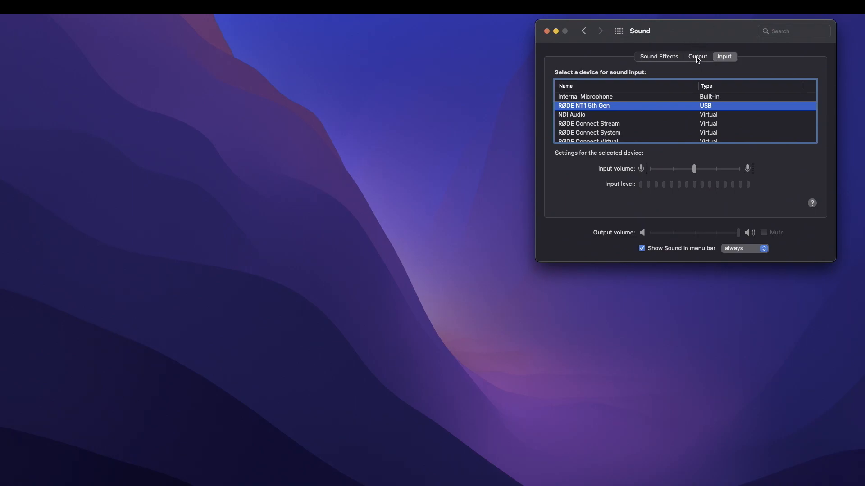
Set macOS sound input to RØDE Connect Stream and sound output to RØDE Connect System.
left_click(696, 55)
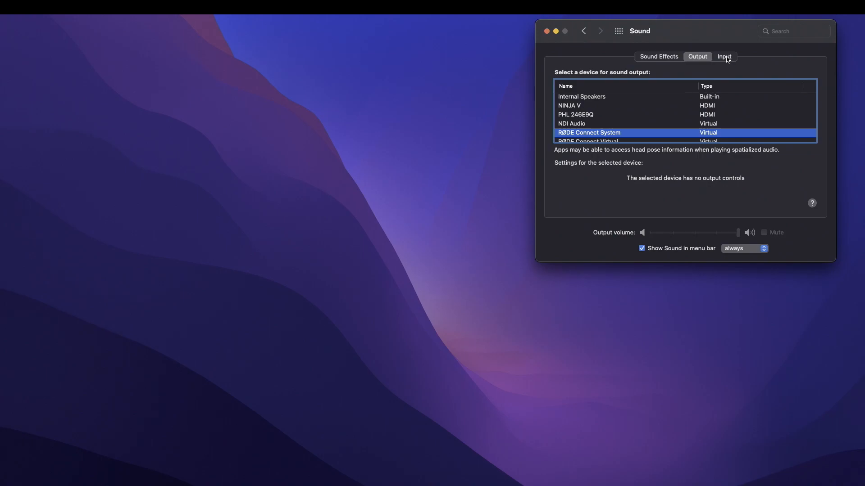
left_click(724, 56)
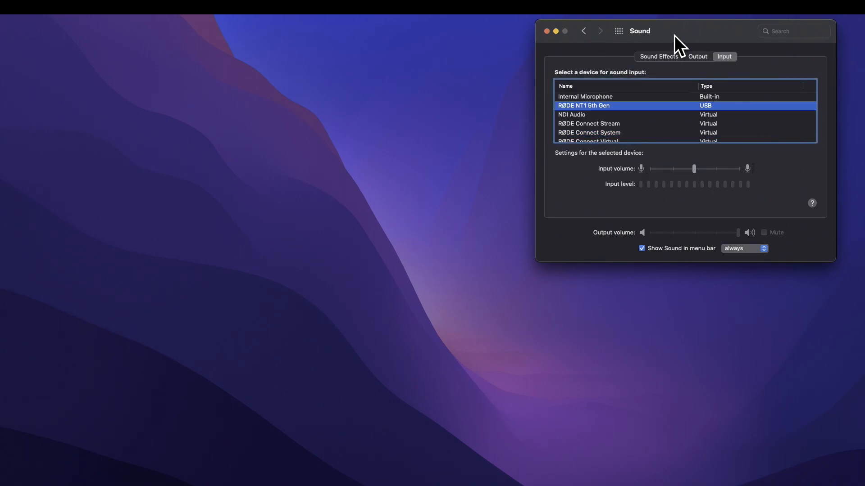
mouse_move(687, 97)
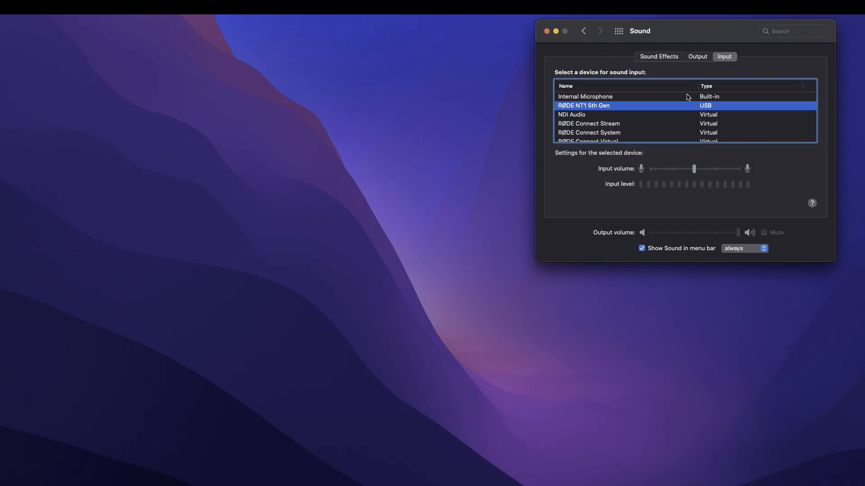
left_click(588, 124)
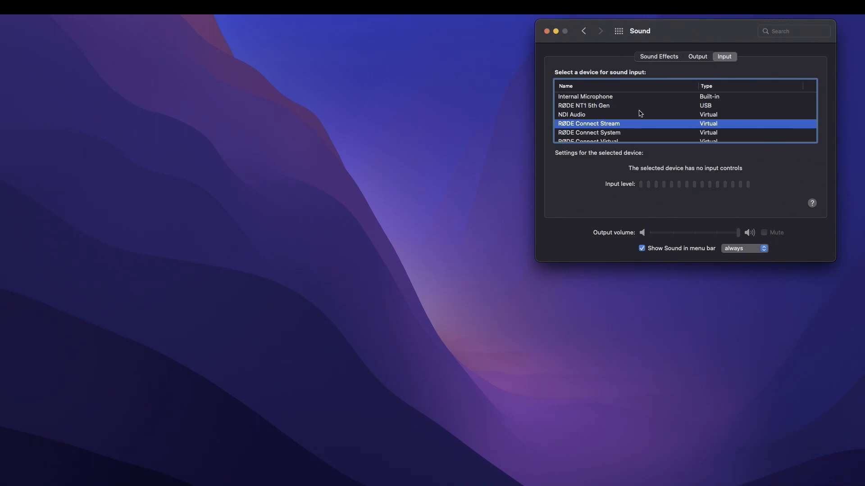
left_click(696, 55)
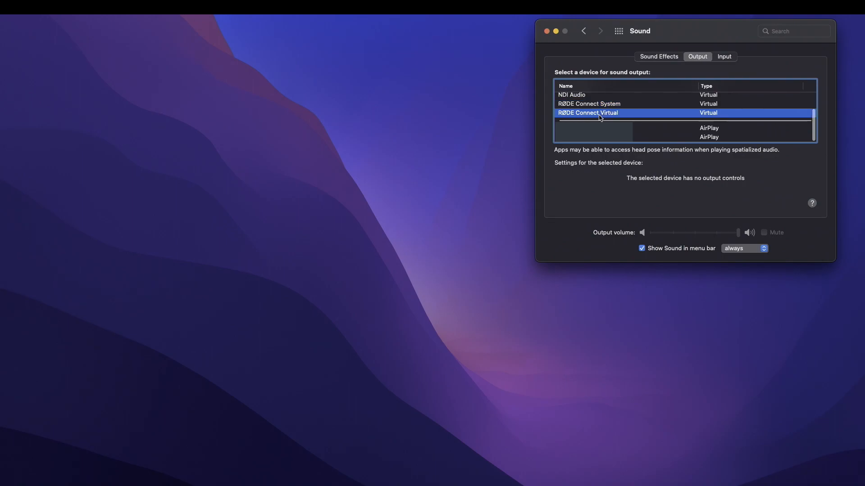
left_click(589, 104)
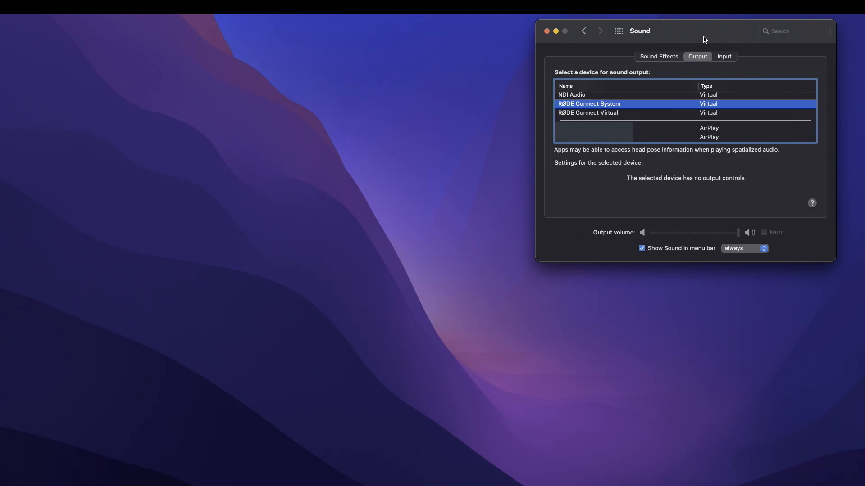
mouse_move(701, 41)
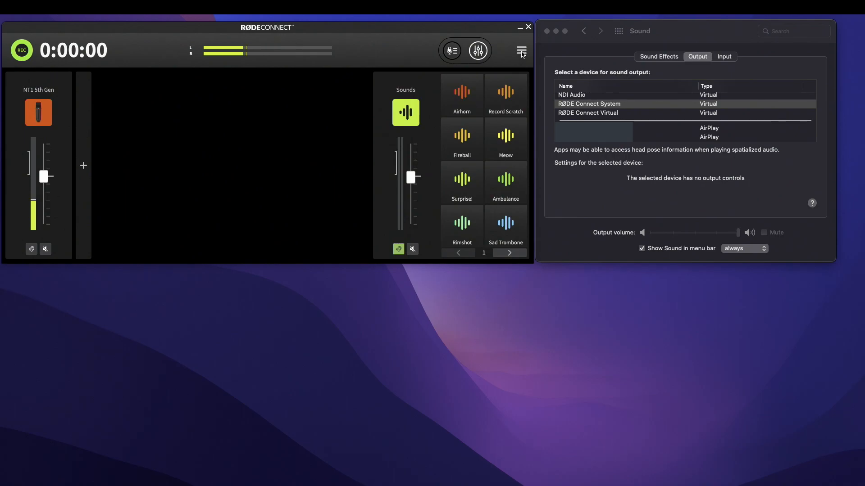
Reach RØDE Connect's Preferences from the hamburger menu.
left_click(519, 51)
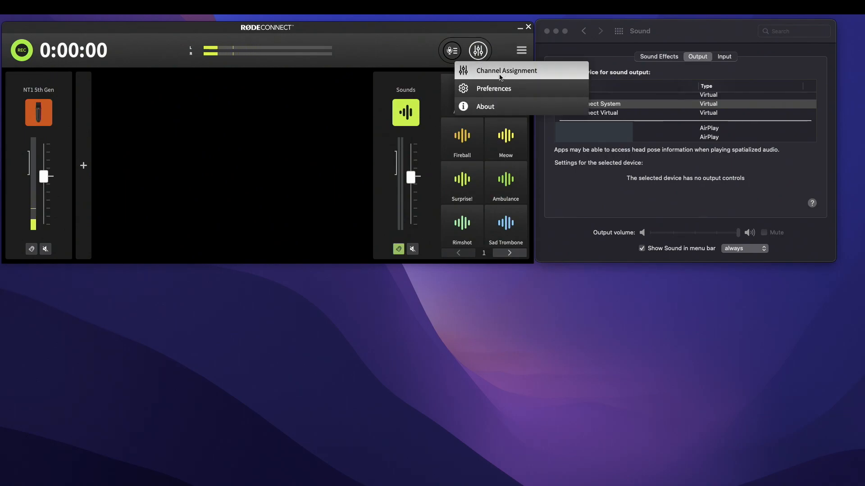
left_click(493, 89)
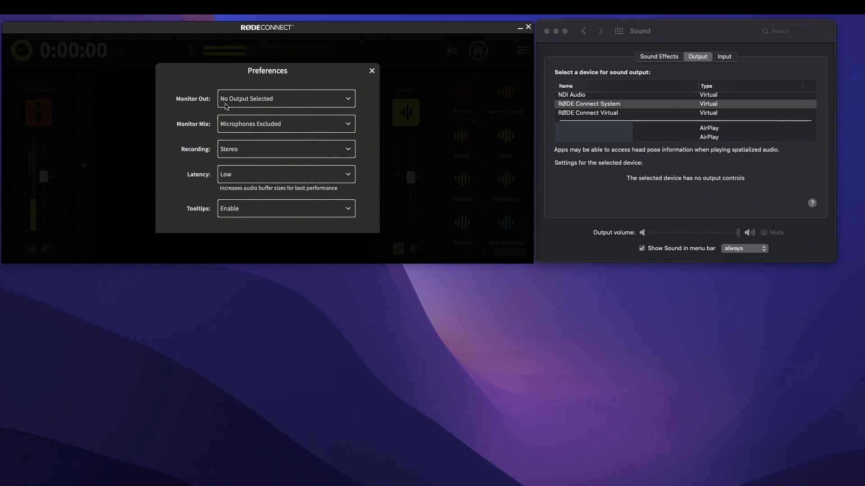
mouse_move(259, 104)
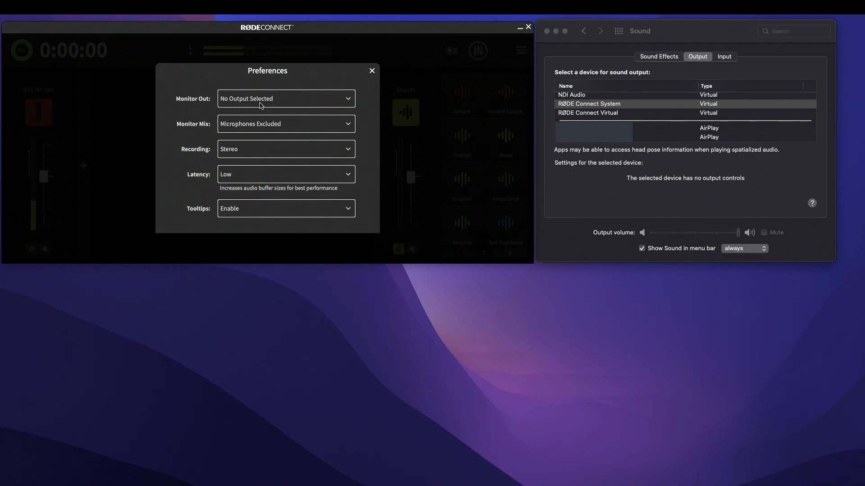
mouse_move(351, 102)
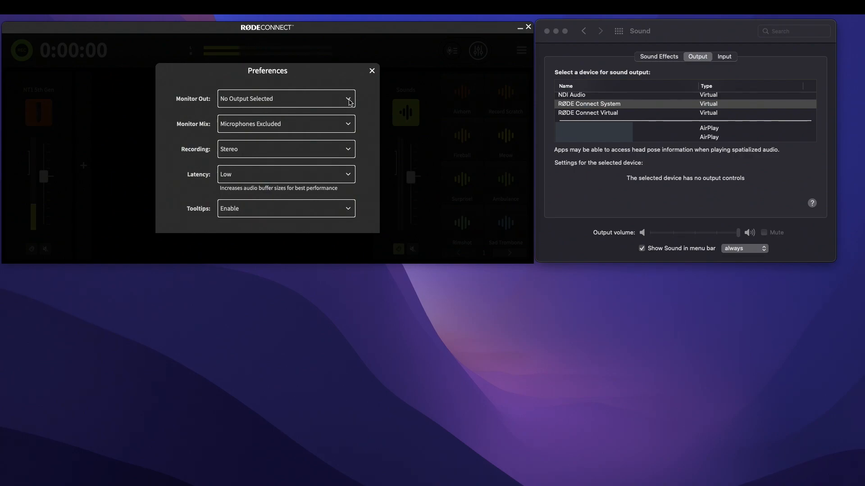
Set Monitor Out to Built-in Output.
left_click(286, 98)
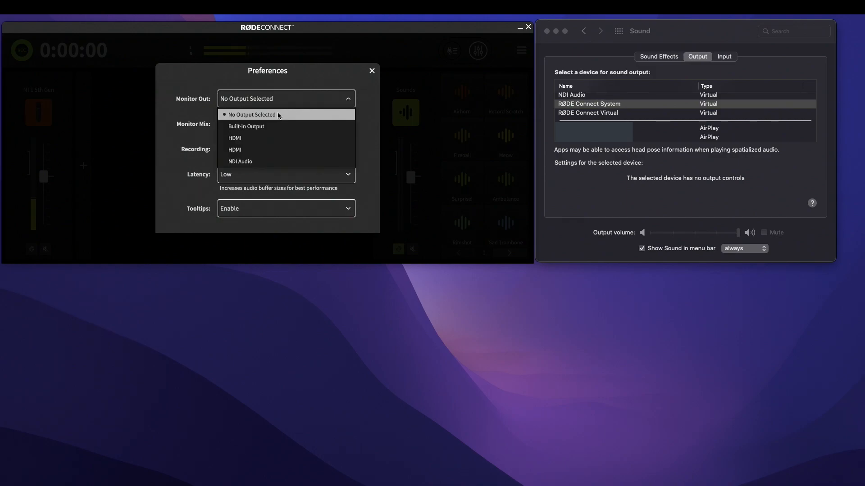
mouse_move(246, 126)
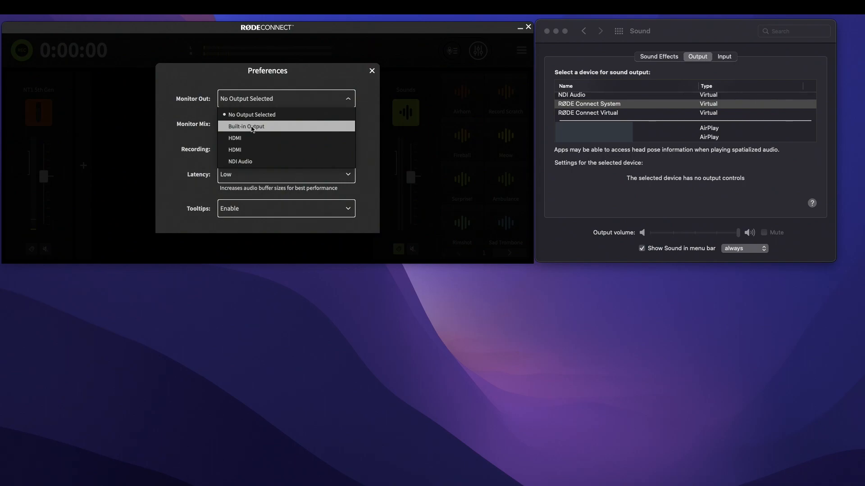
left_click(246, 126)
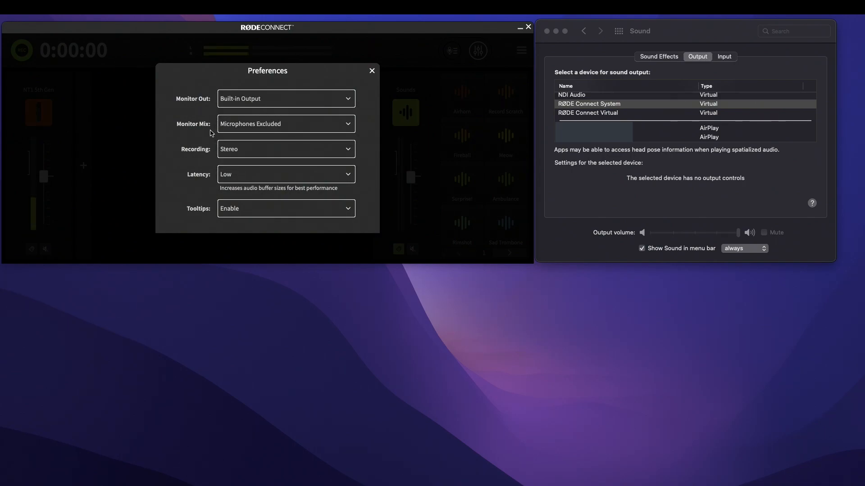
mouse_move(229, 132)
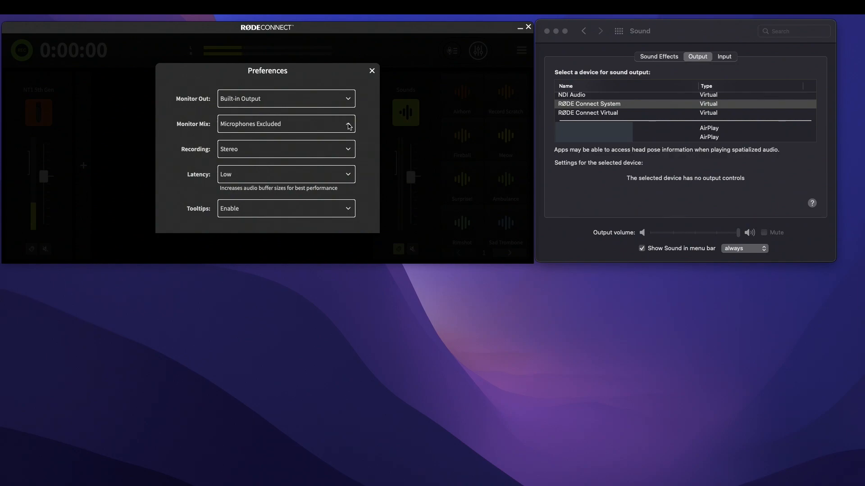
Set Monitor Mix to Microphones Included so the mics are heard.
left_click(285, 123)
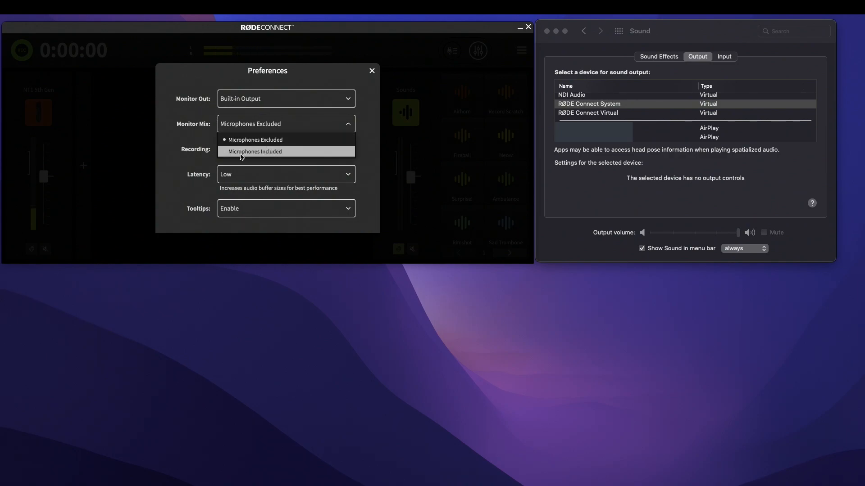
mouse_move(269, 154)
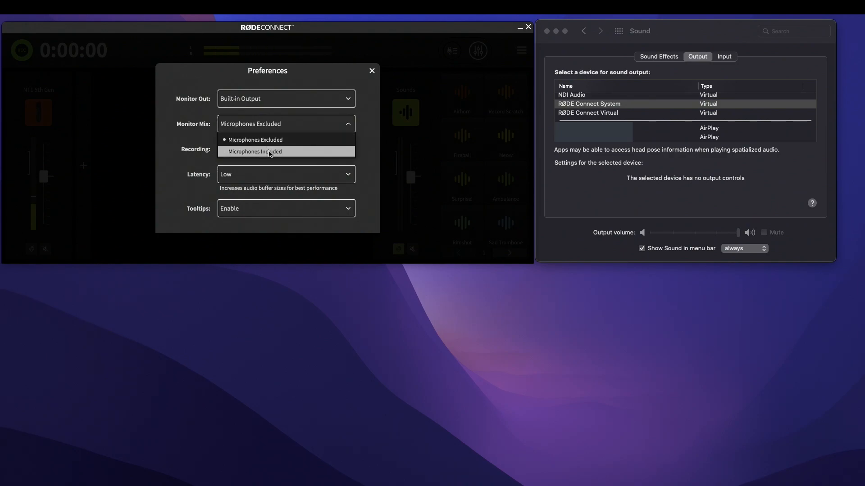
left_click(254, 152)
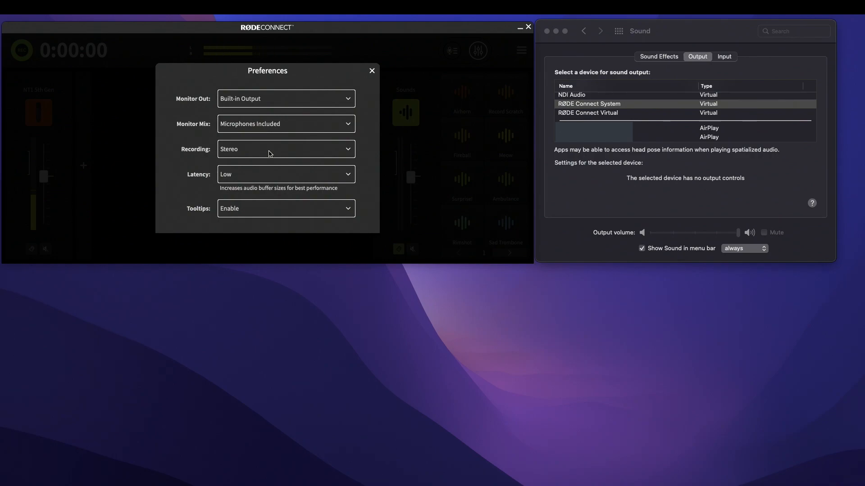